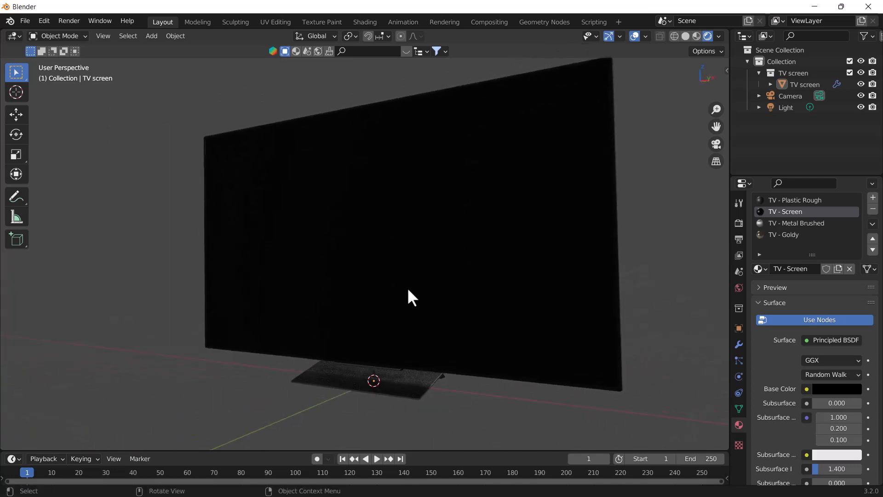
mouse_move(783, 228)
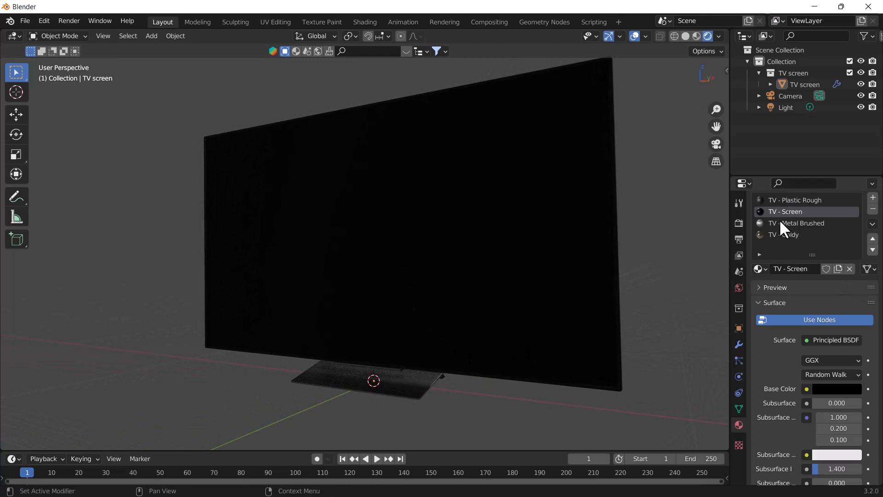
mouse_move(785, 225)
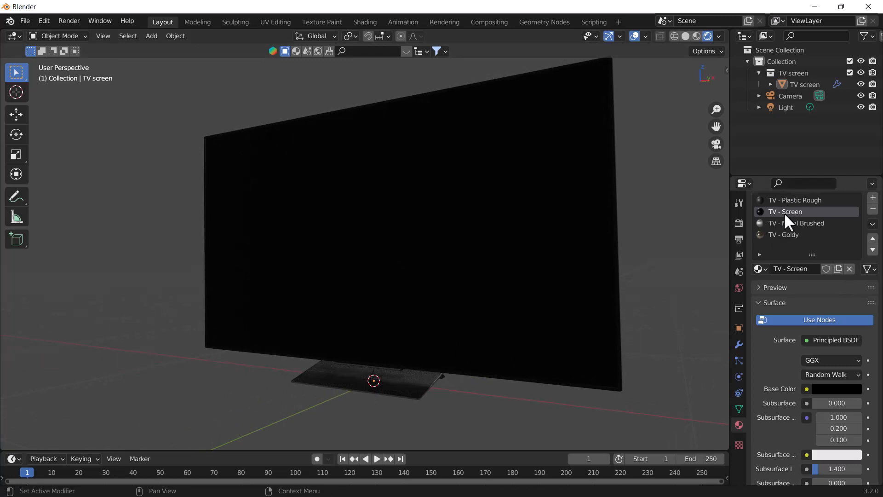
mouse_move(786, 237)
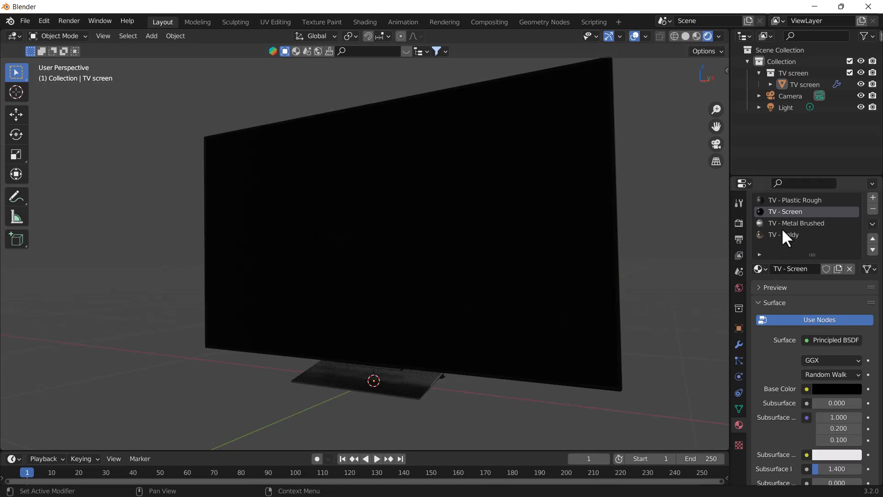
mouse_move(802, 390)
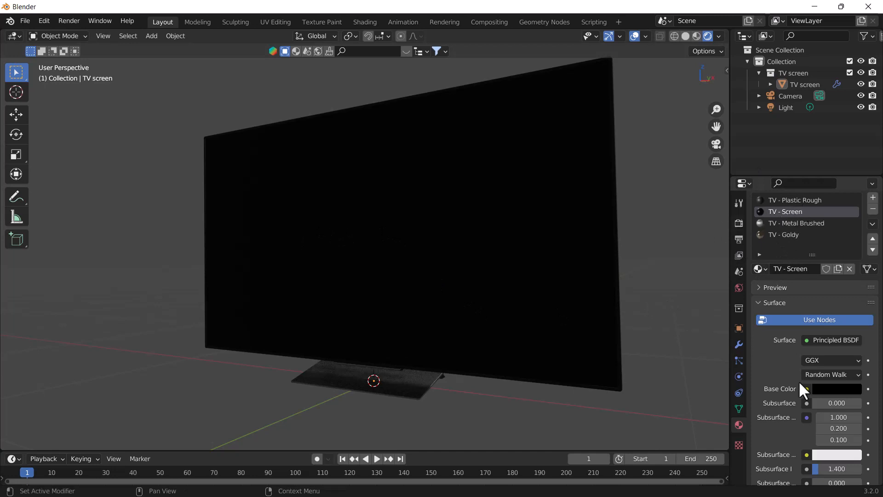
mouse_move(834, 401)
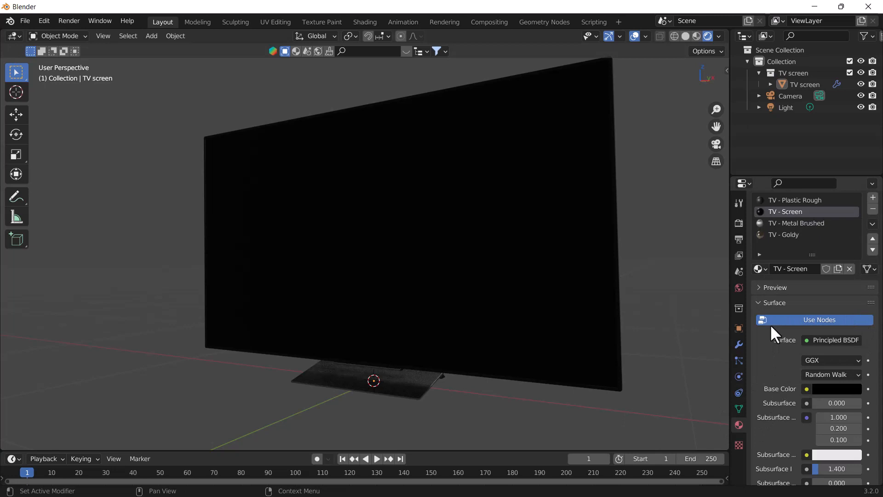
mouse_move(392, 12)
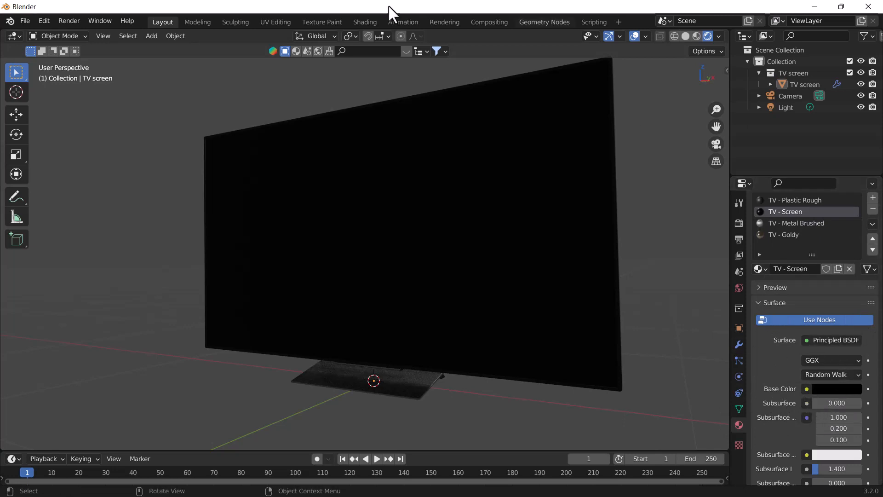
Use an Image Texture for Base Color and load Logo-Animation.png onto the screen material.
click(364, 21)
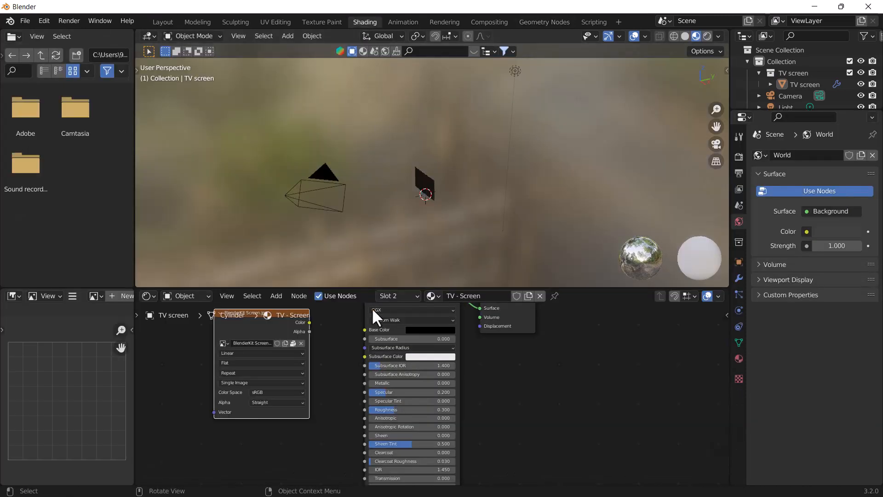
click(162, 22)
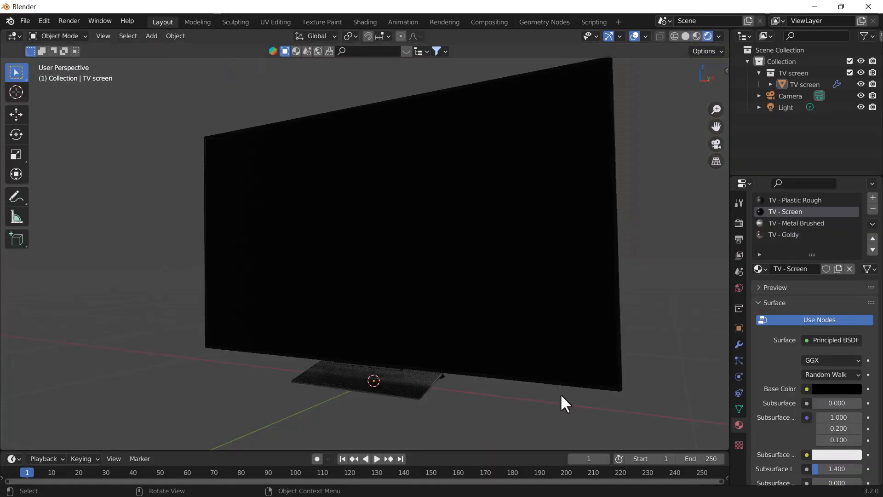
mouse_move(423, 243)
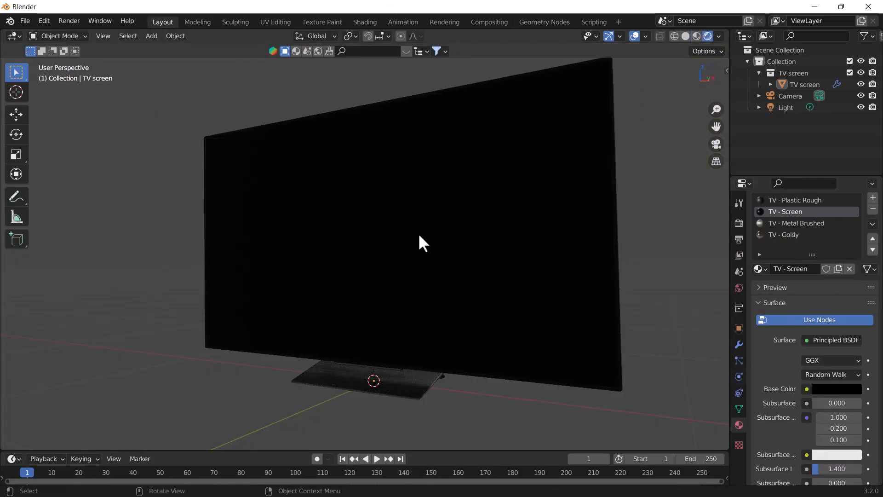
mouse_move(814, 408)
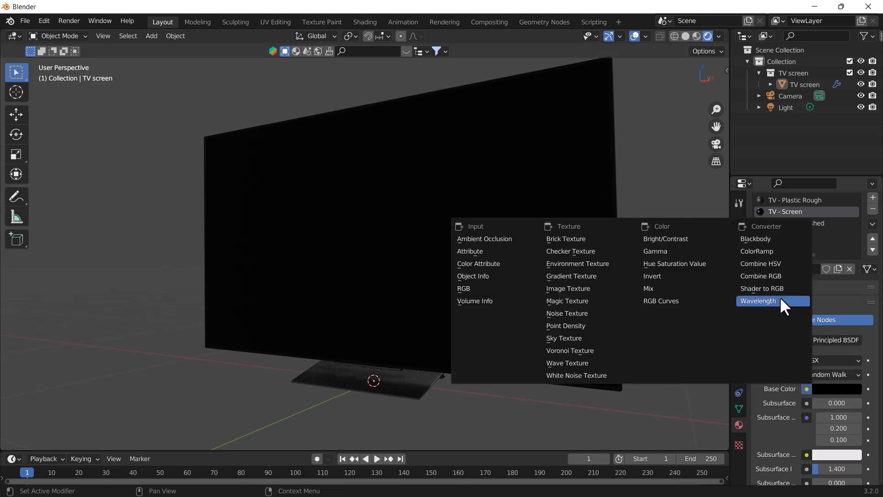
mouse_move(568, 288)
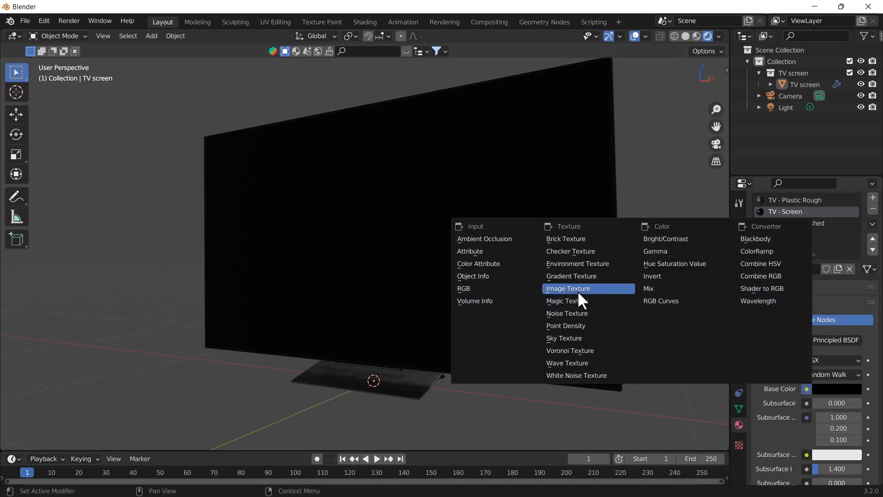
click(569, 288)
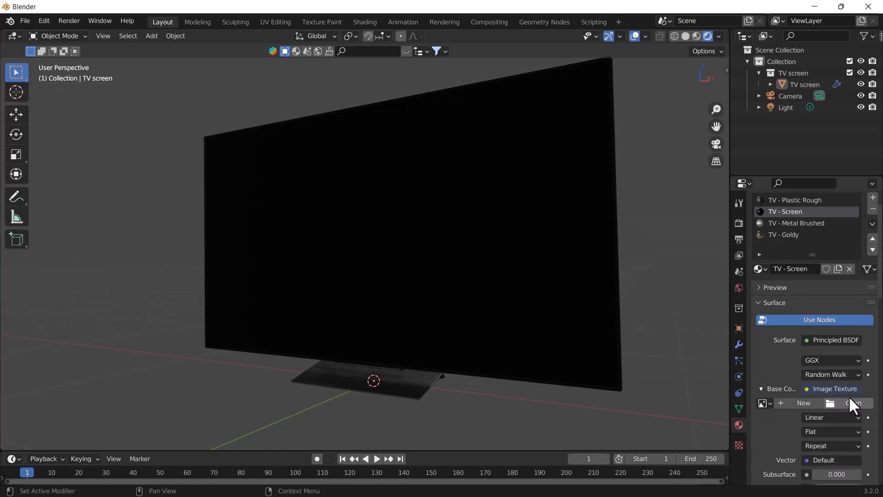
mouse_move(854, 403)
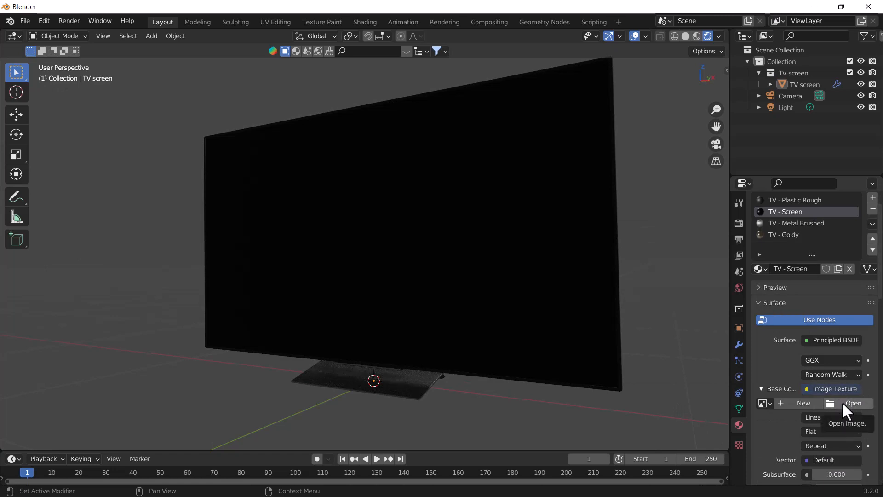
mouse_move(854, 417)
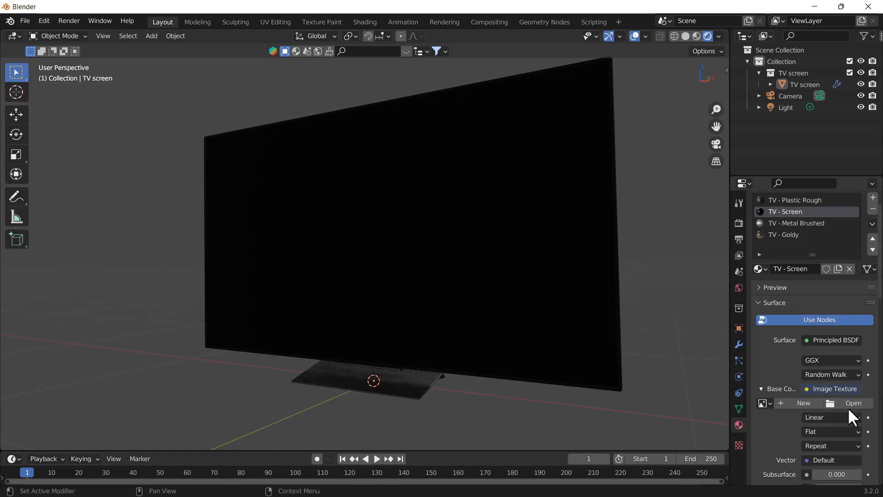
click(853, 403)
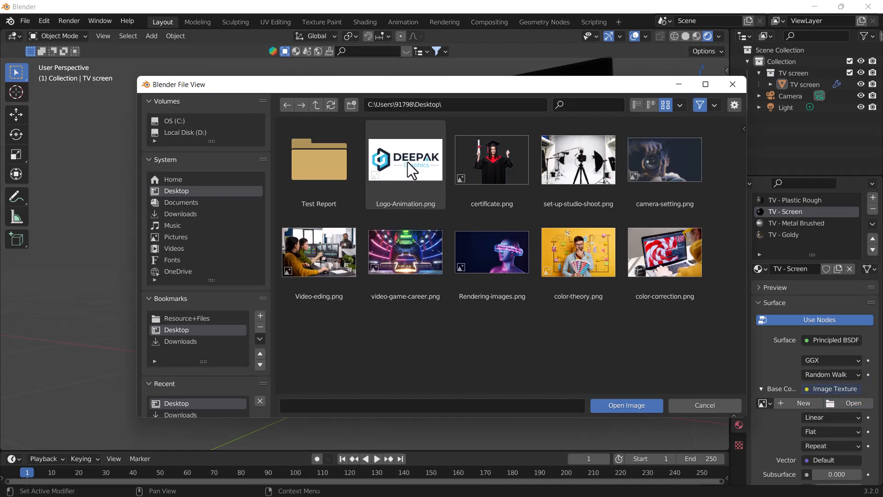
click(626, 405)
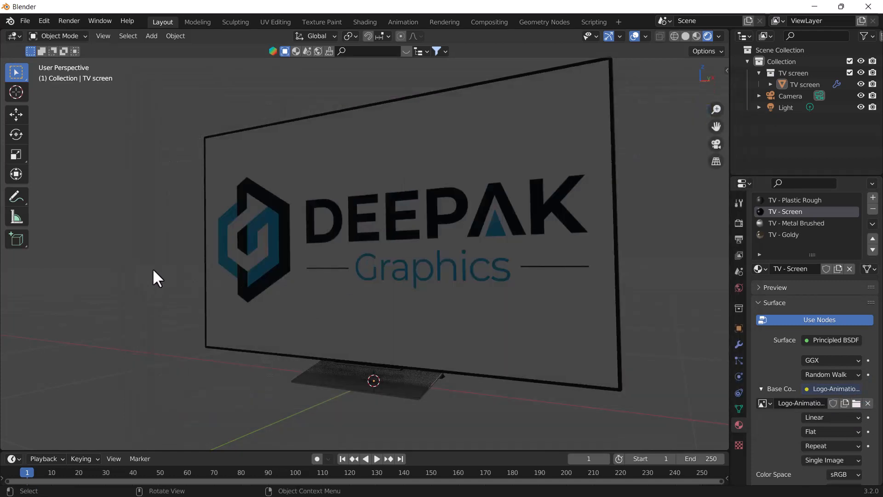
mouse_move(119, 272)
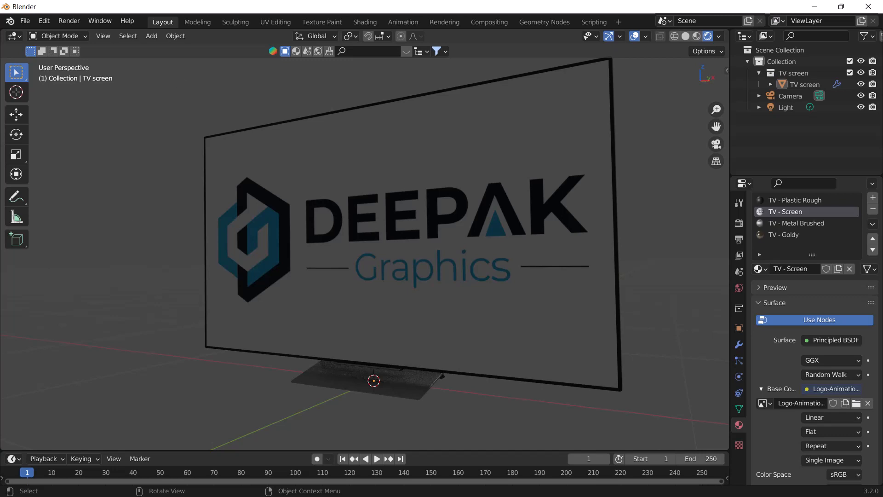
Set the Principled BSDF Roughness of the screen material from 0.3 to 0.
scroll(down, 3)
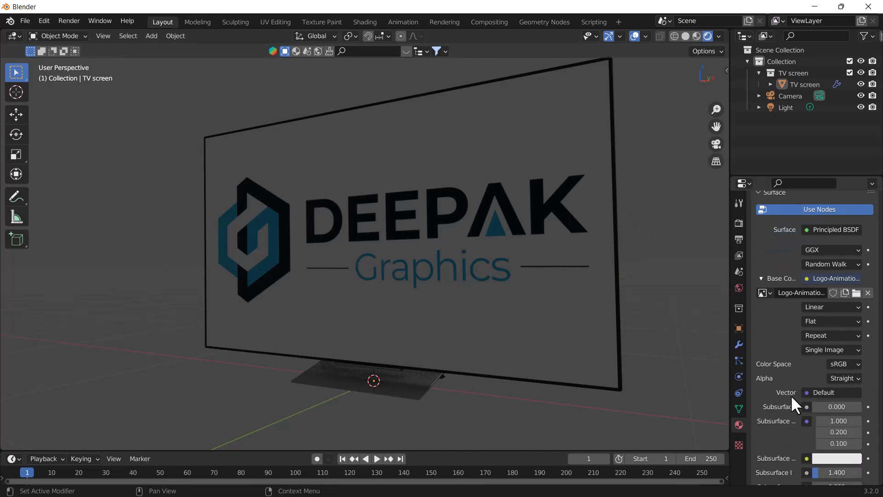
scroll(down, 3)
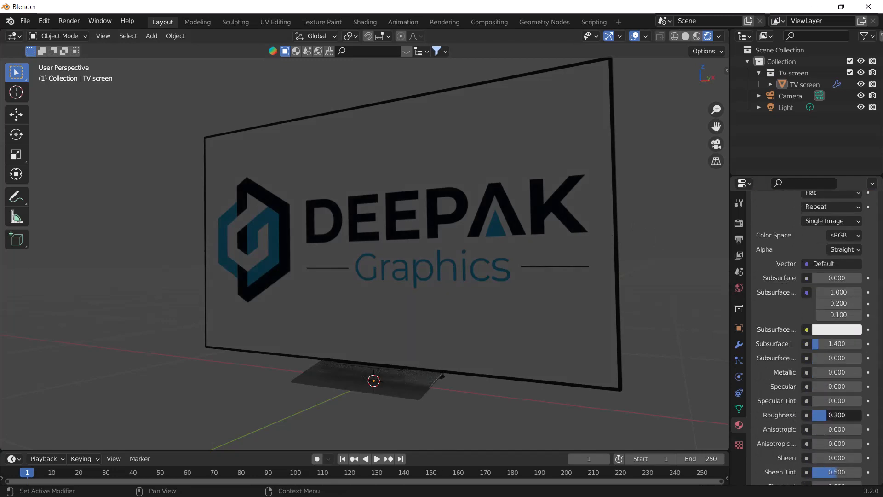
click(836, 415)
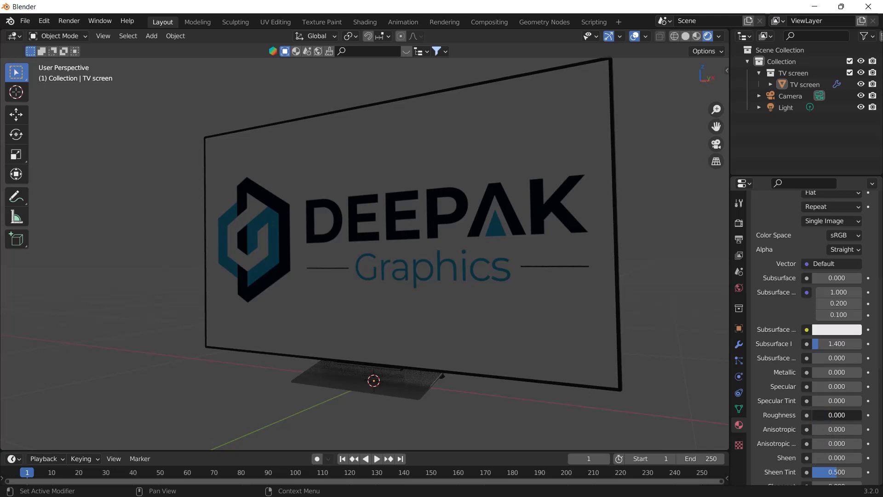